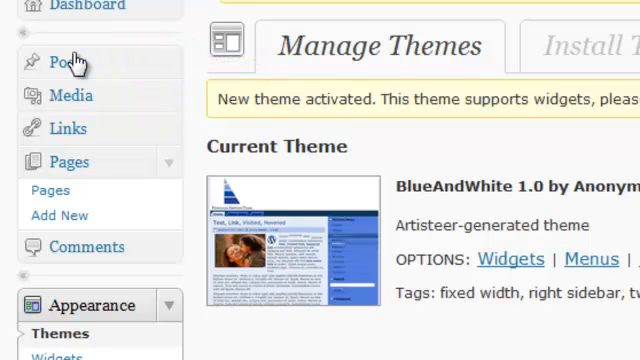
mouse_move(58, 216)
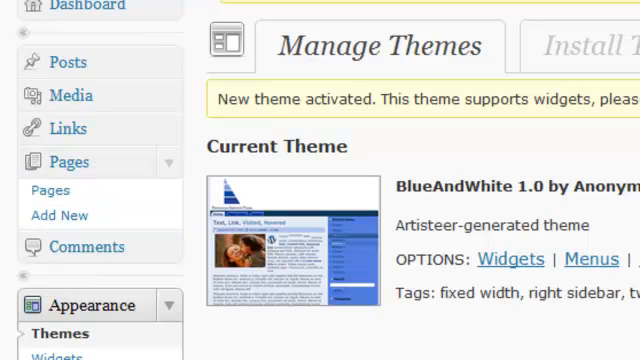
Create a new page titled Home with the logo line and four service bullets pasted from the document, and publish it
click(60, 216)
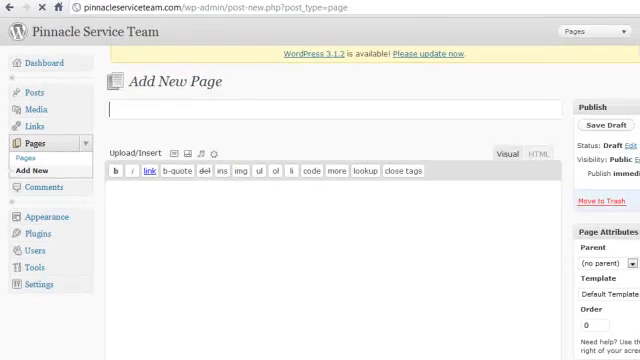
click(46, 216)
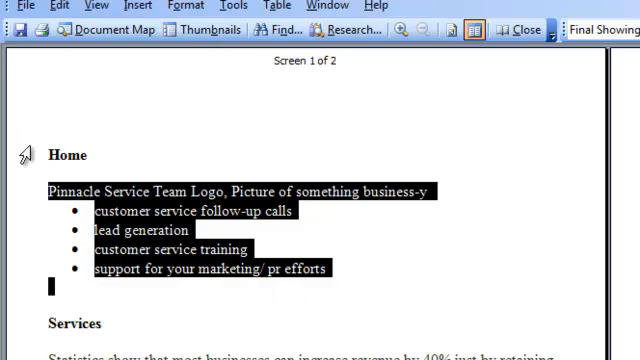
right_click(200, 240)
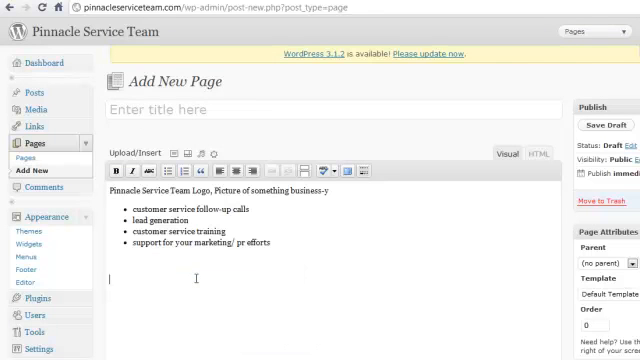
text(Home)
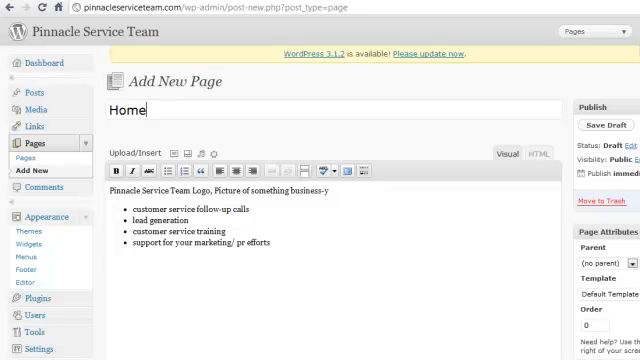
scroll(down, 3)
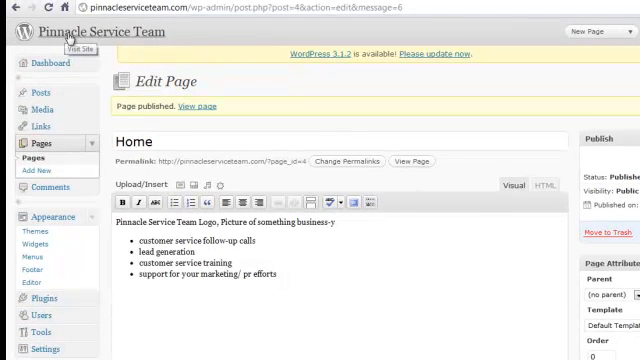
mouse_move(264, 8)
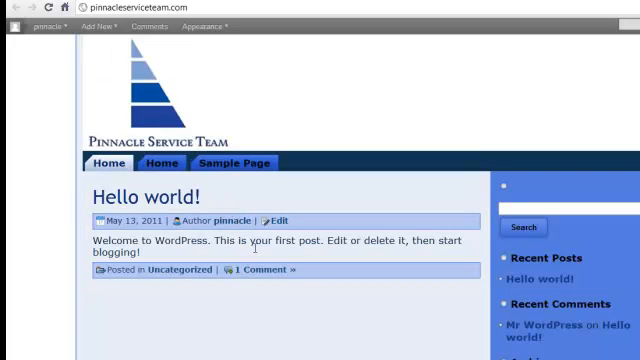
mouse_move(240, 182)
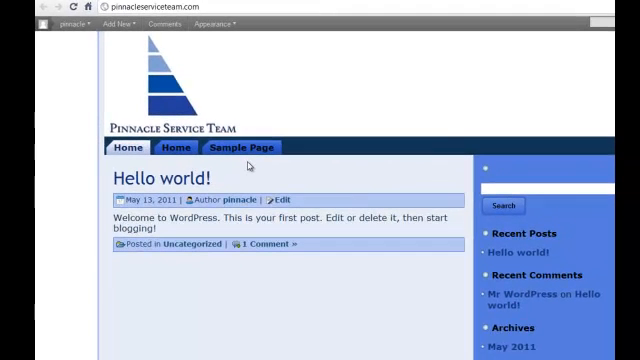
Trash the default Hello world post from the Posts list so the site front page reports nothing found
click(210, 24)
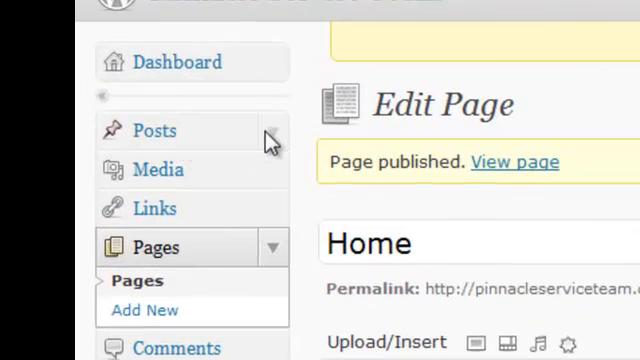
click(154, 130)
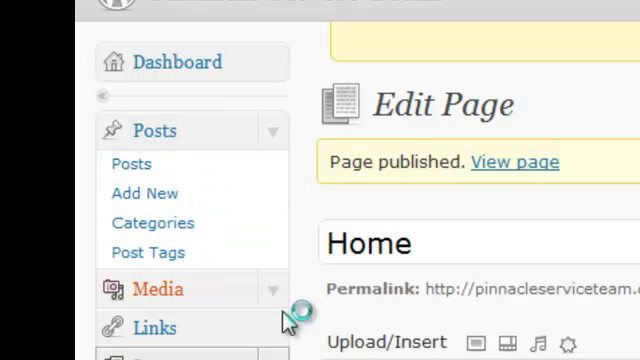
click(132, 164)
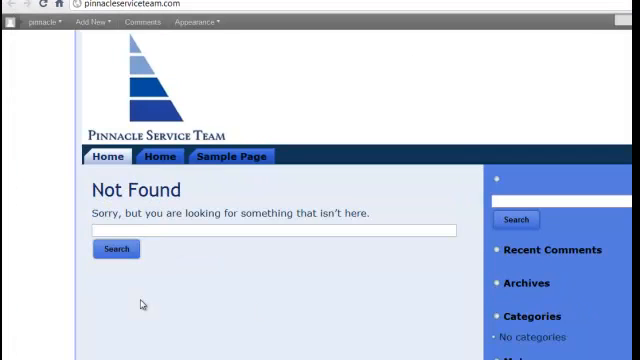
click(92, 22)
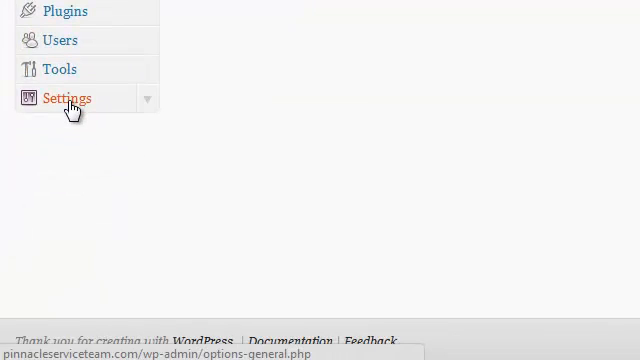
In Reading settings make the front page a static page set to Home and save the changes
click(52, 164)
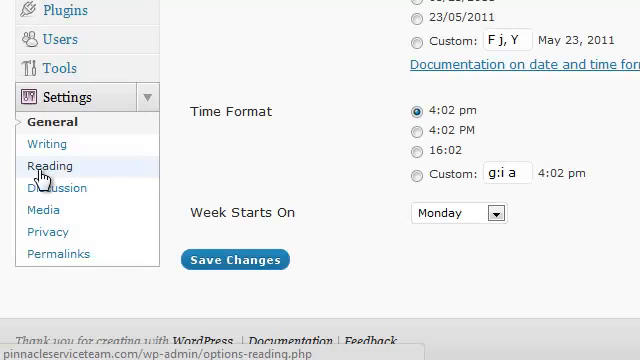
click(52, 164)
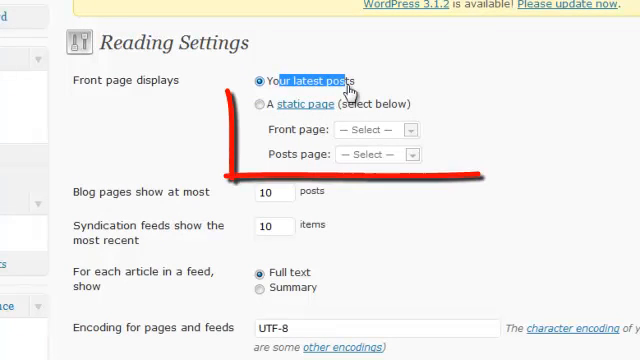
click(258, 104)
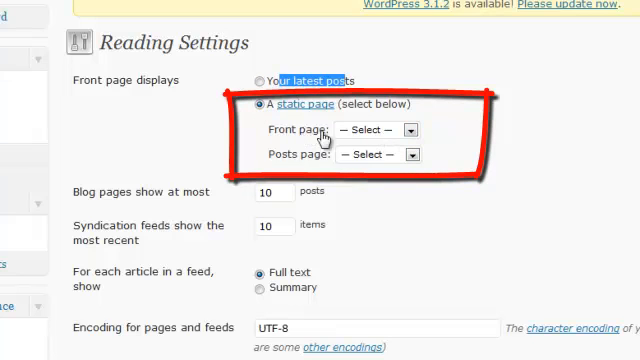
click(374, 130)
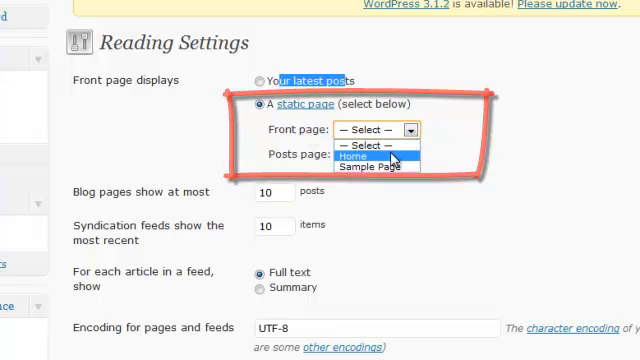
click(368, 156)
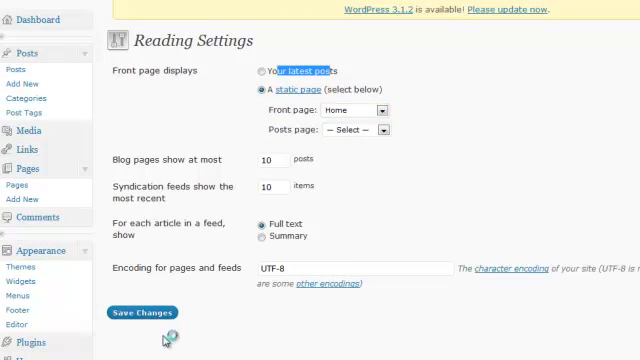
click(140, 312)
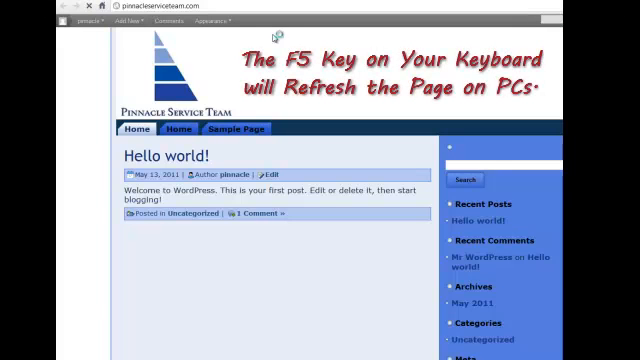
Refresh the live site to confirm Home is the front page, then return to the Pages list
click(136, 128)
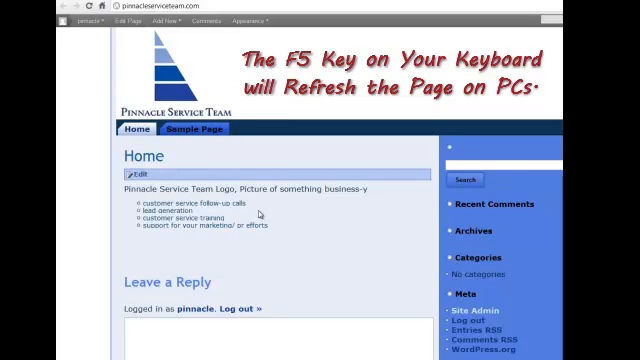
key(f5)
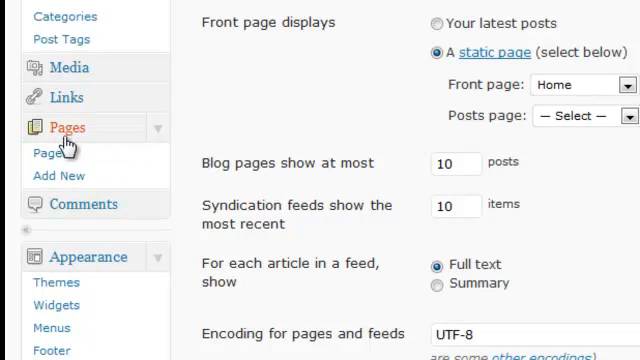
click(68, 128)
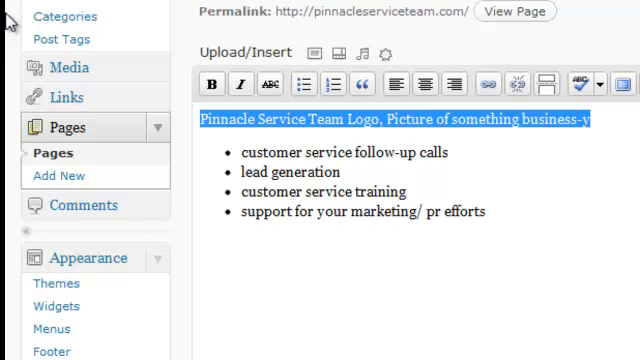
Delete the logo placeholder line and retitle the Home page Pinnacle Service Team
key(Delete)
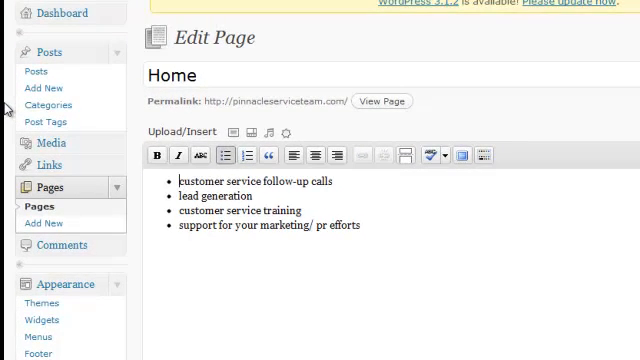
double_click(172, 76)
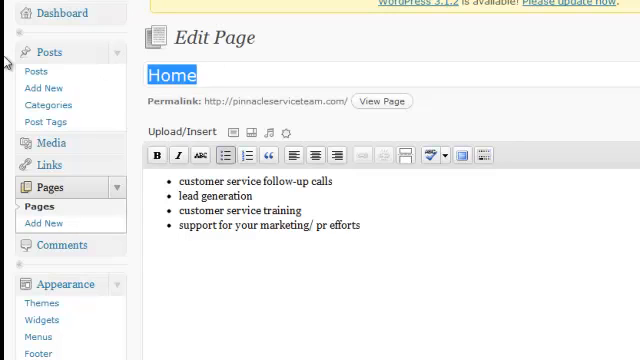
text(Pinnacle Ser)
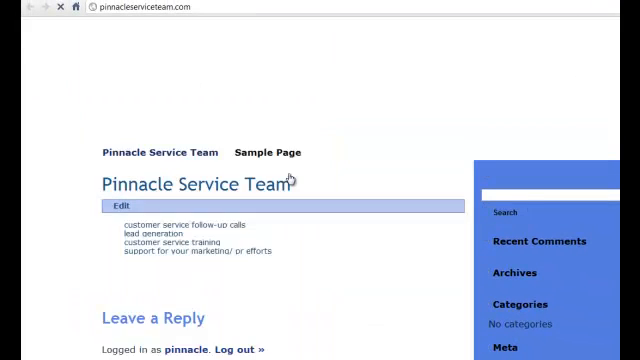
Update the Pinnacle Service Team page, trash the Sample Page, and copy the Services text from the document
click(148, 22)
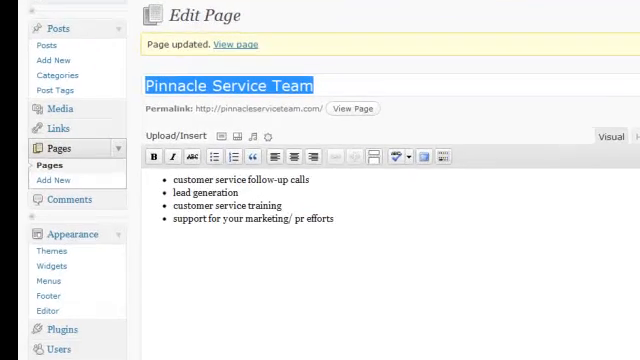
scroll(down, 3)
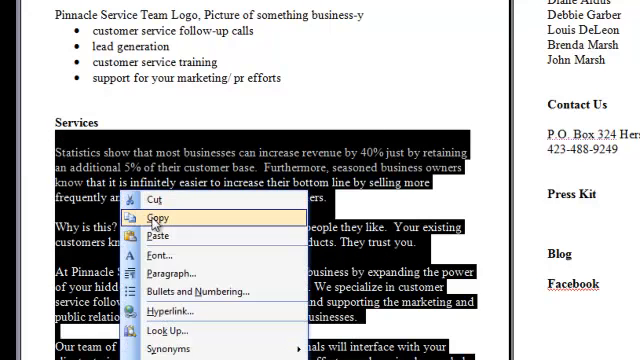
click(156, 216)
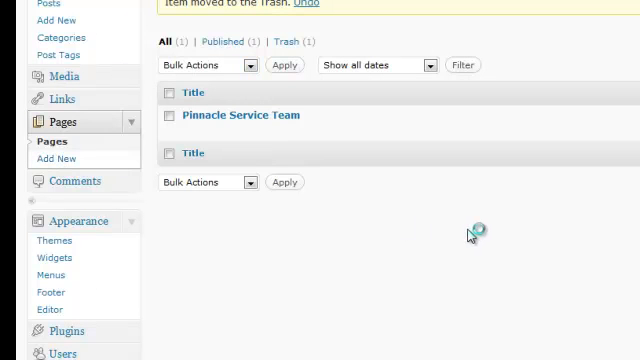
Create a page titled Services with the pasted services text and publish it so it joins the site navigation
click(56, 158)
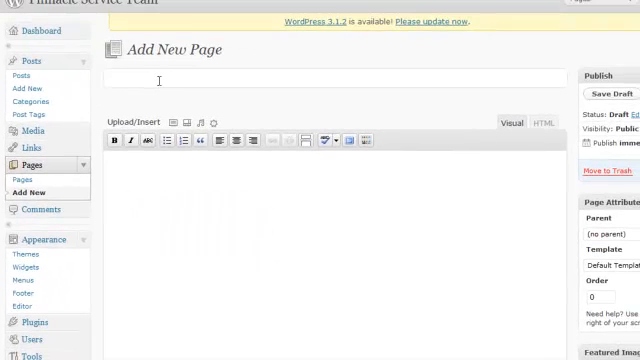
text(Services)
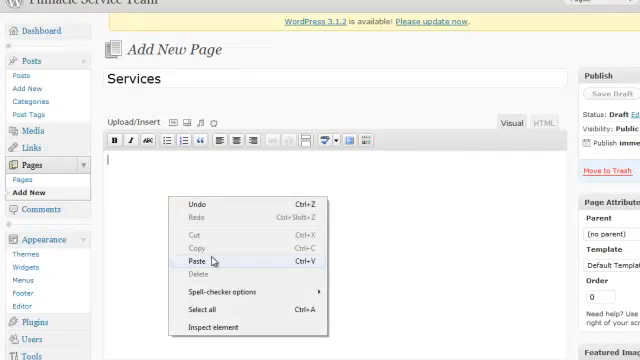
click(200, 256)
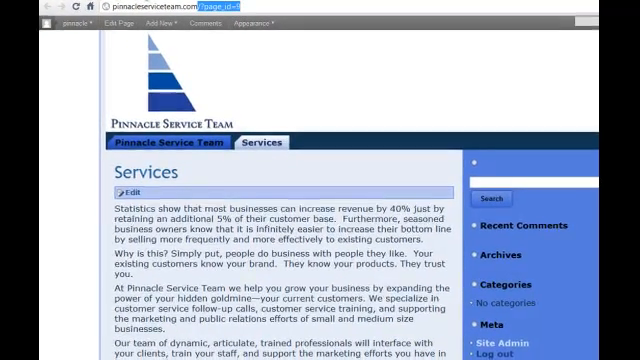
click(124, 192)
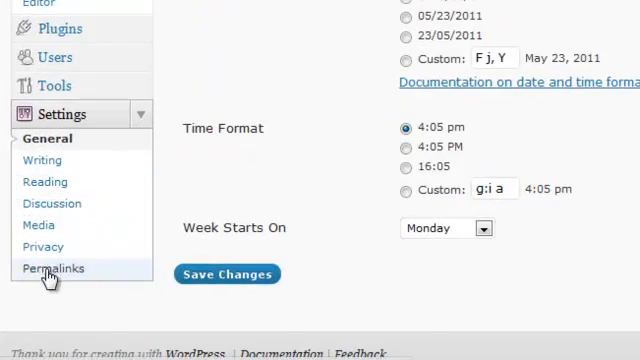
Switch permalinks to a post-name structure, save, and confirm Services opens at pinnacleserviceteam.com/services/
click(52, 268)
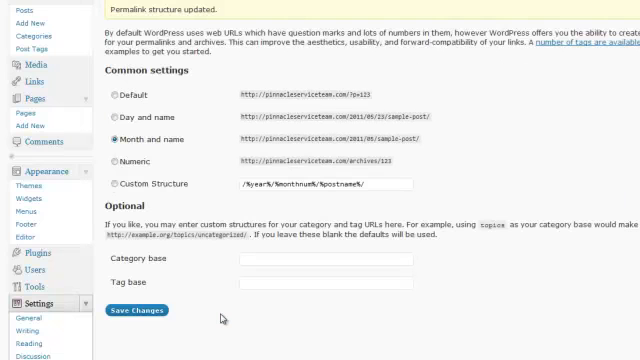
scroll(up, 3)
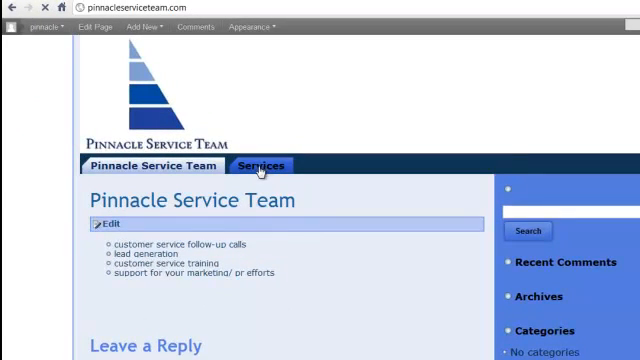
click(260, 164)
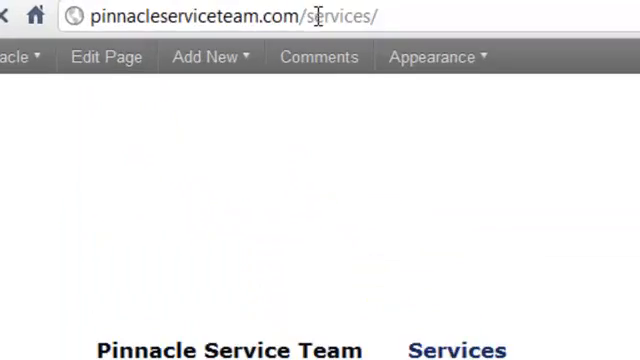